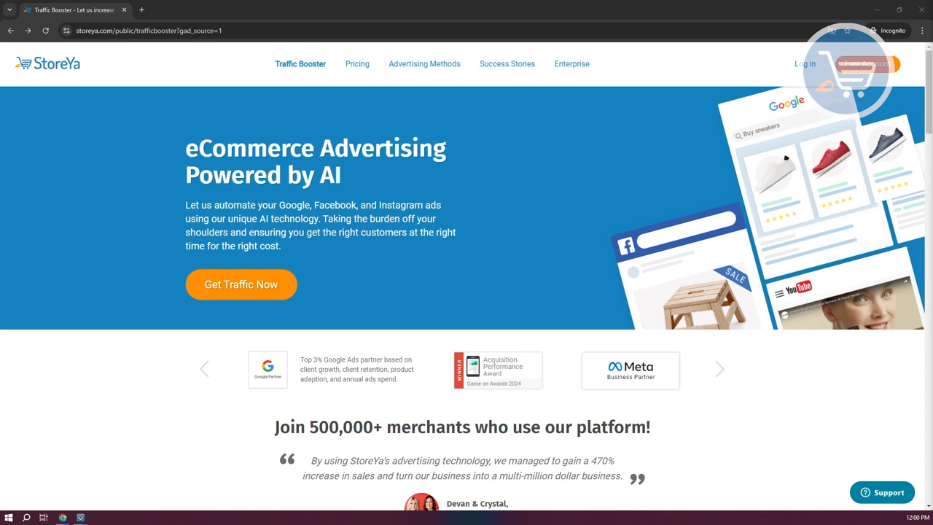
mouse_move(735, 353)
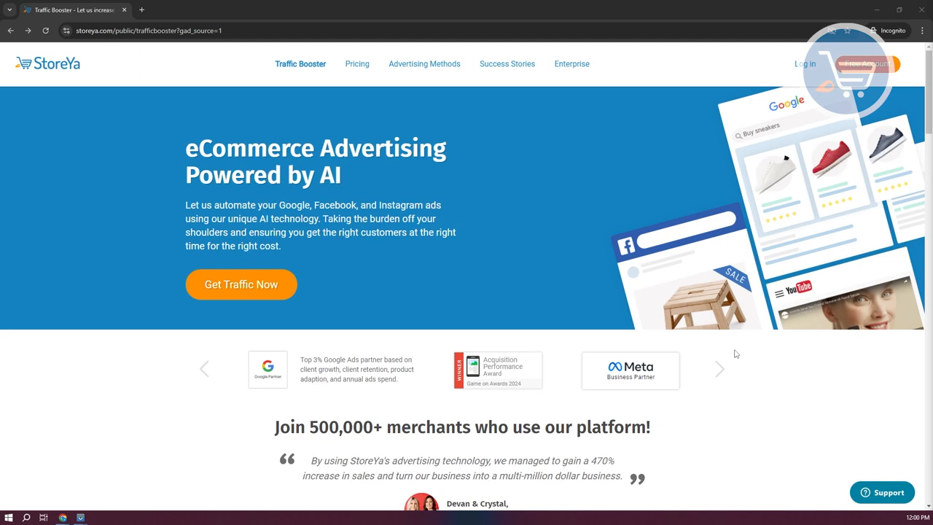
mouse_move(739, 362)
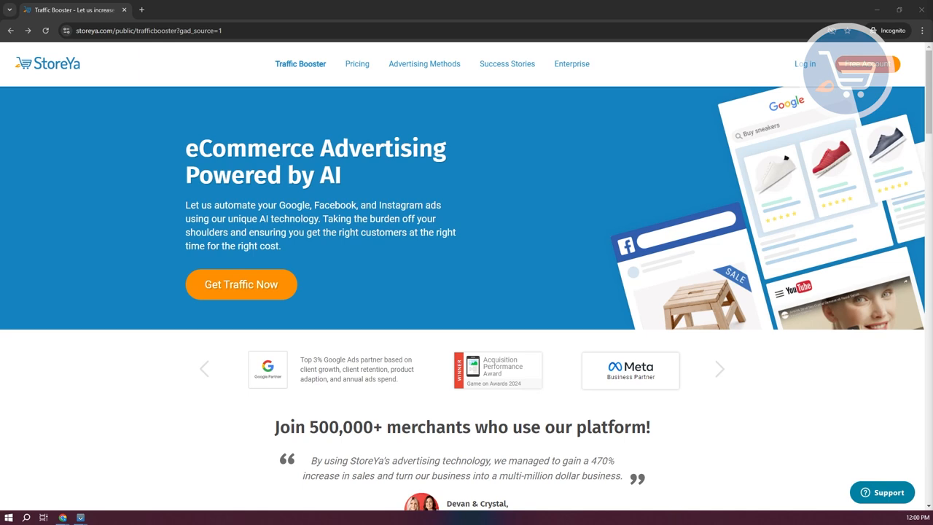
- Scroll down and back up through the StoreYa site content
scroll("down", 3)
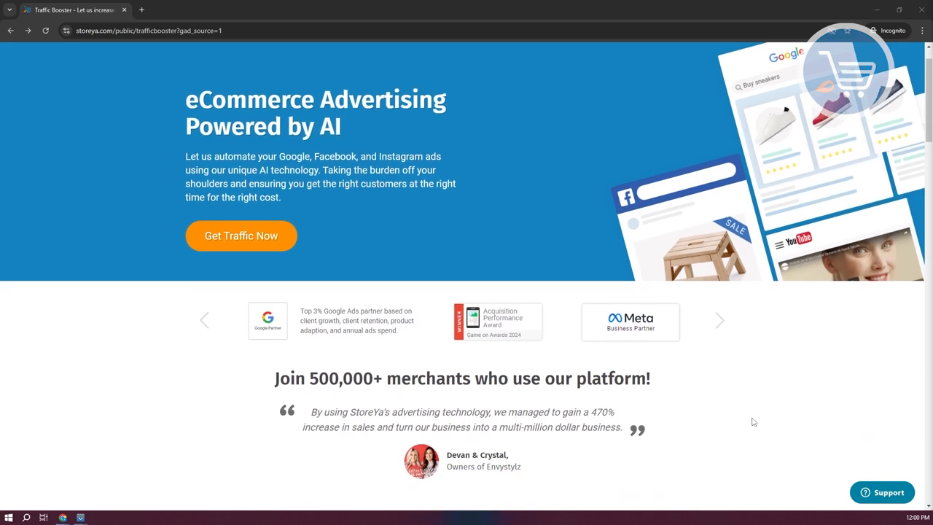
scroll("down", 3)
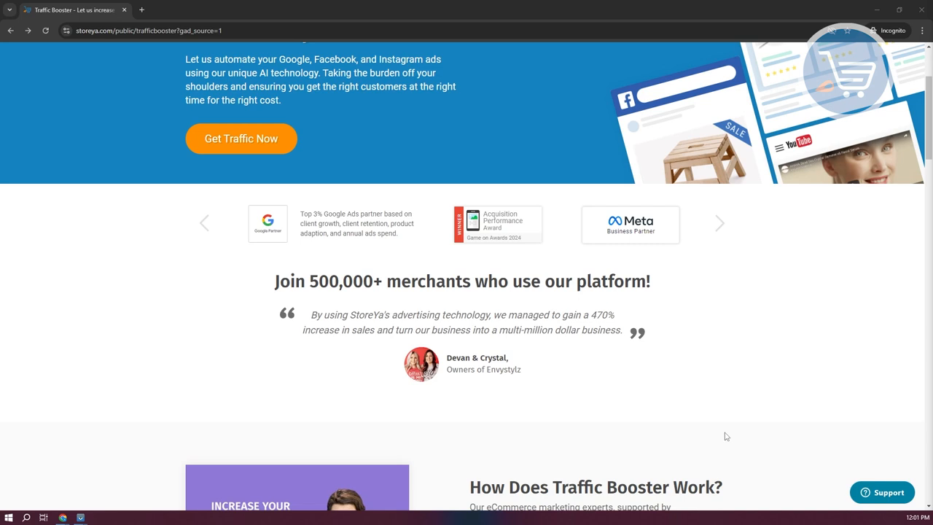
mouse_move(552, 397)
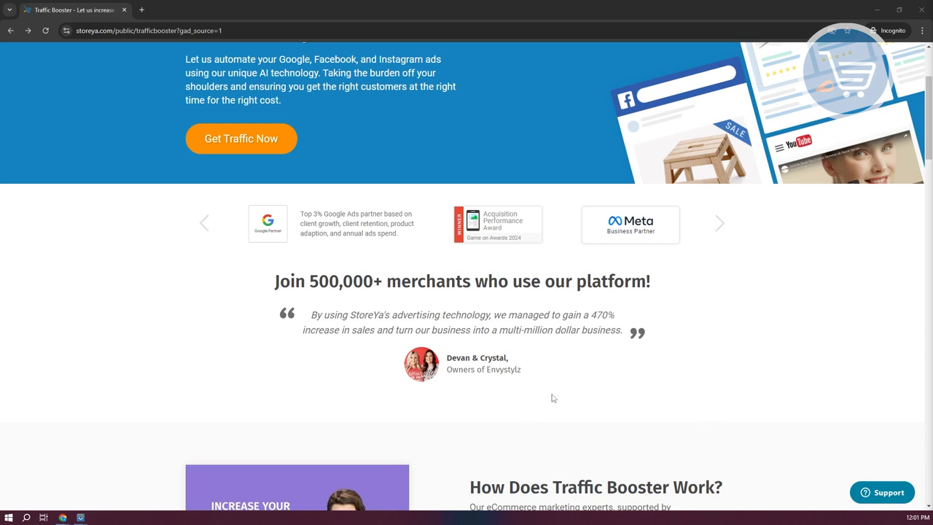
scroll("down", 3)
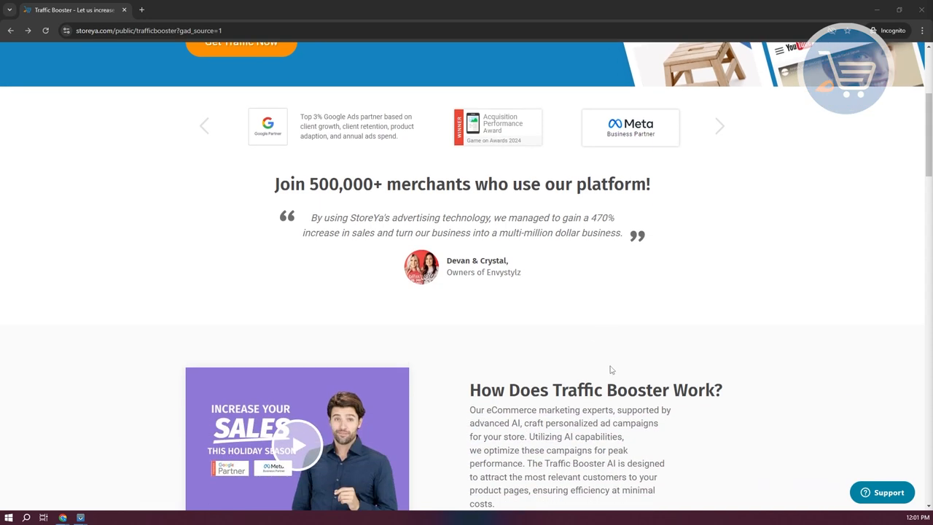
scroll("down", 3)
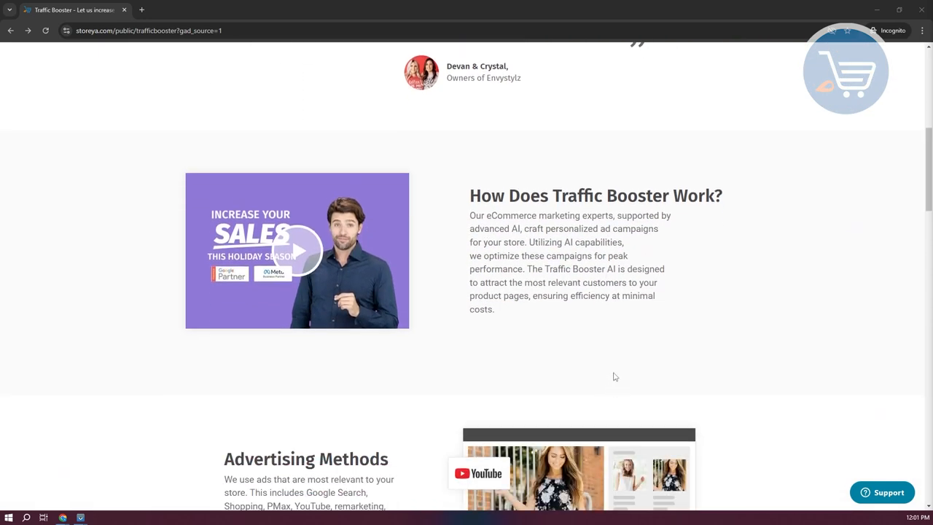
scroll("down", 3)
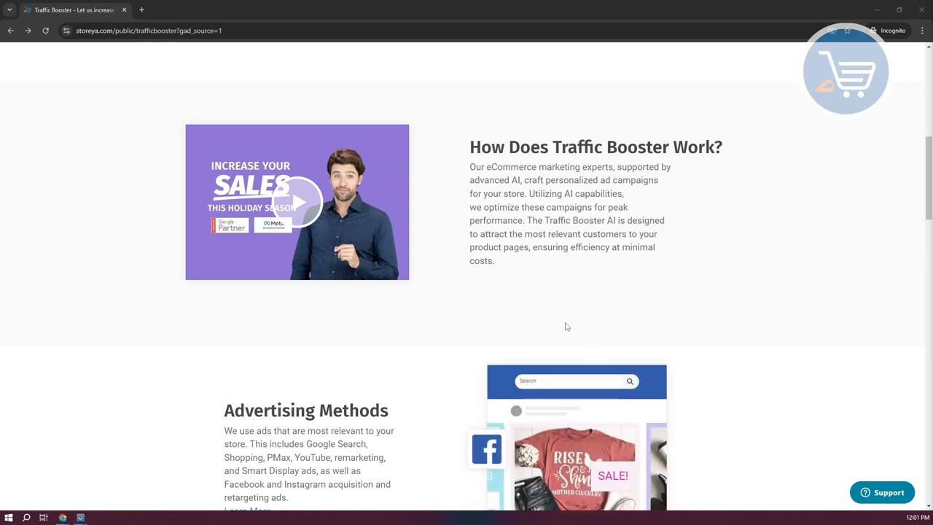
scroll("up", 3)
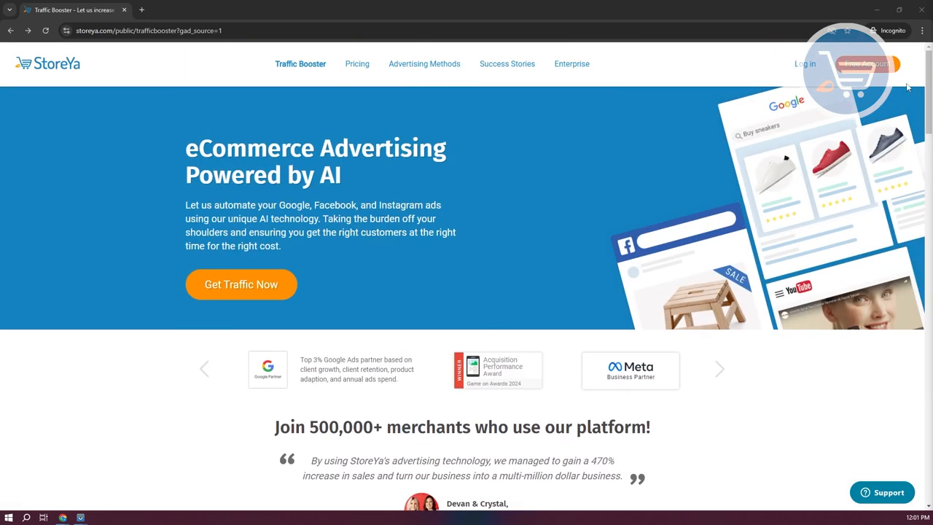
mouse_move(889, 69)
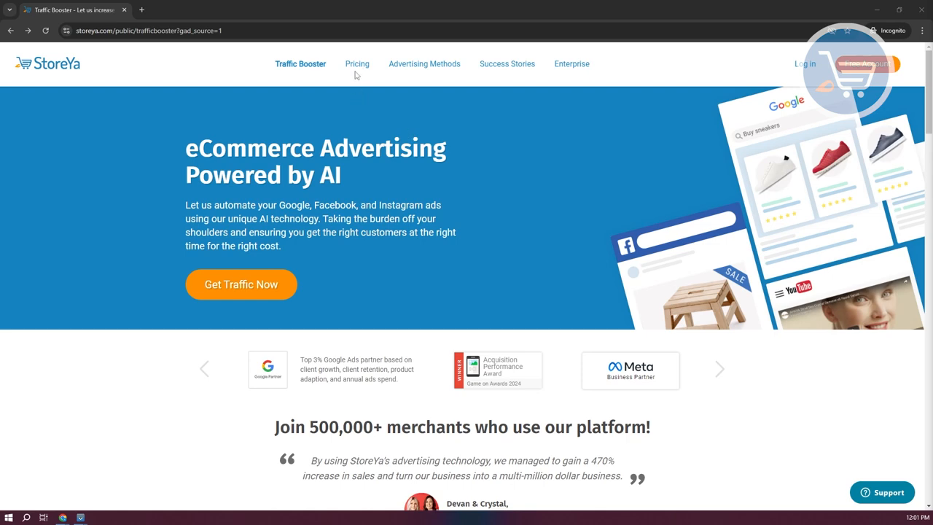
- View the Traffic Booster pricing plans, then go to the Free Account log-in page
left_click(357, 64)
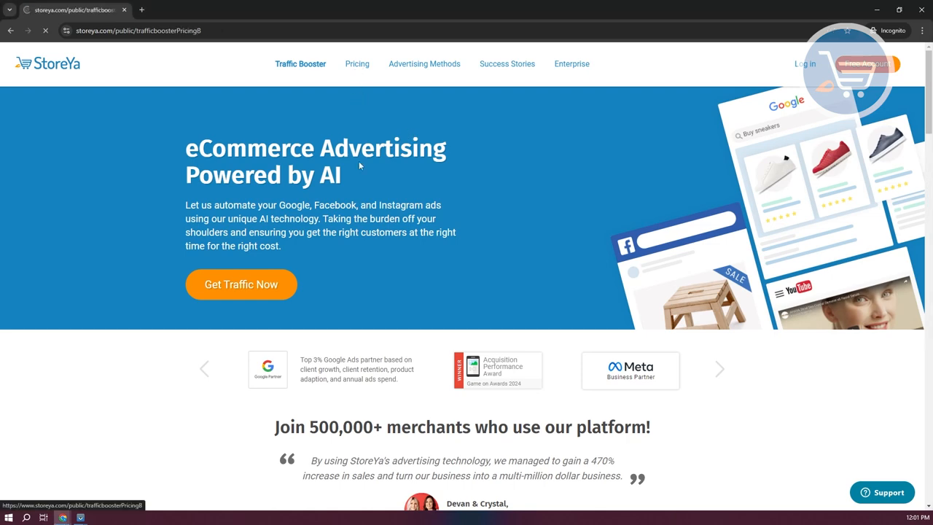
left_click(357, 63)
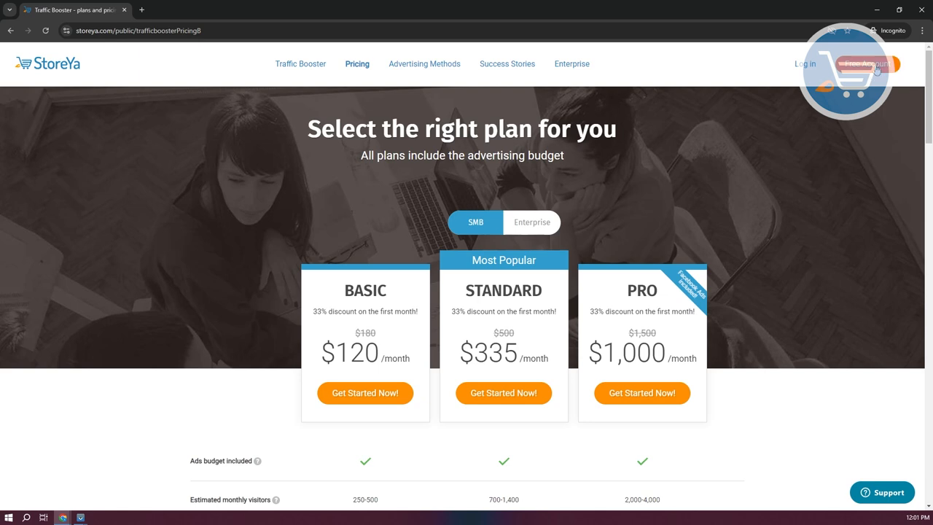
left_click(866, 64)
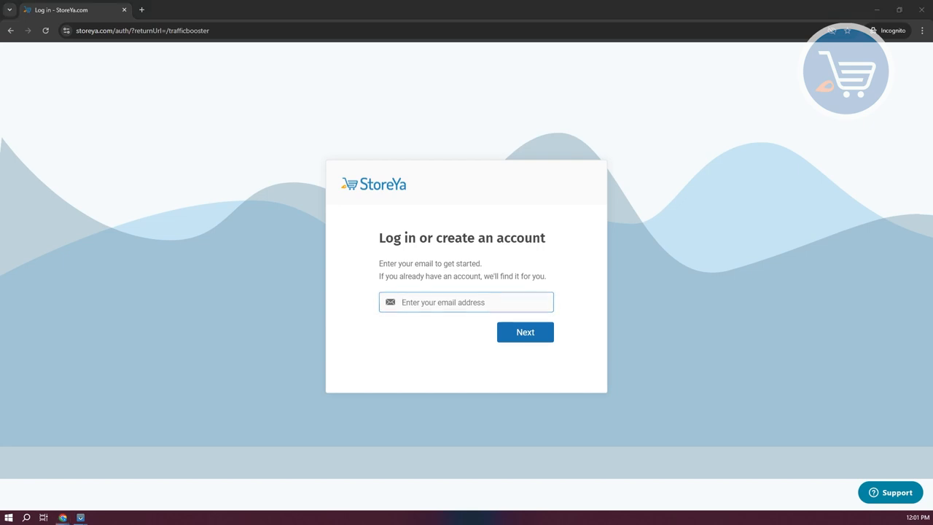
- Enter the account email to sign in and scroll through the Traffic Booster App Settings
left_click(524, 332)
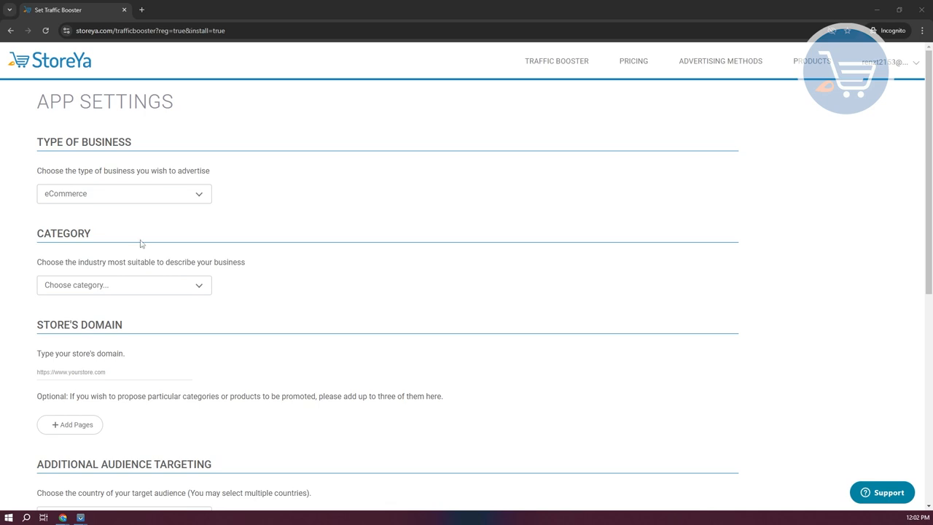
mouse_move(100, 244)
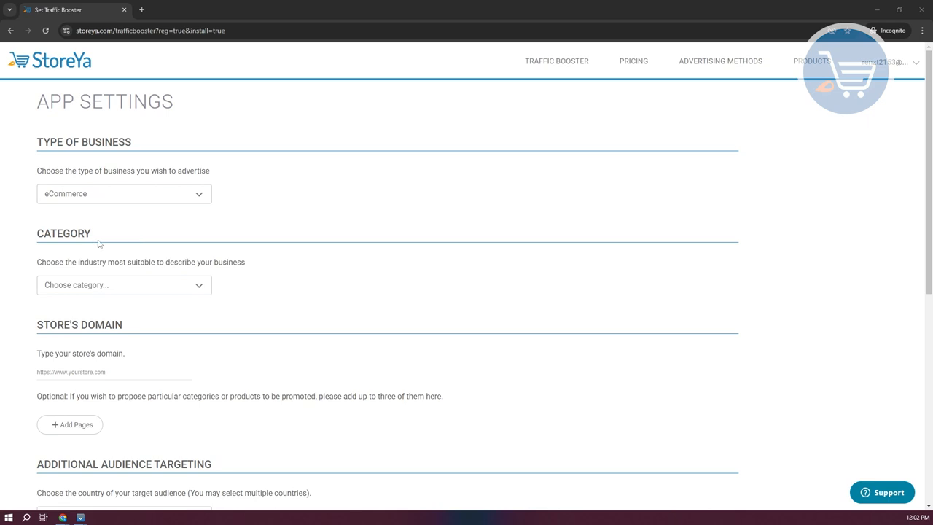
scroll("down", 3)
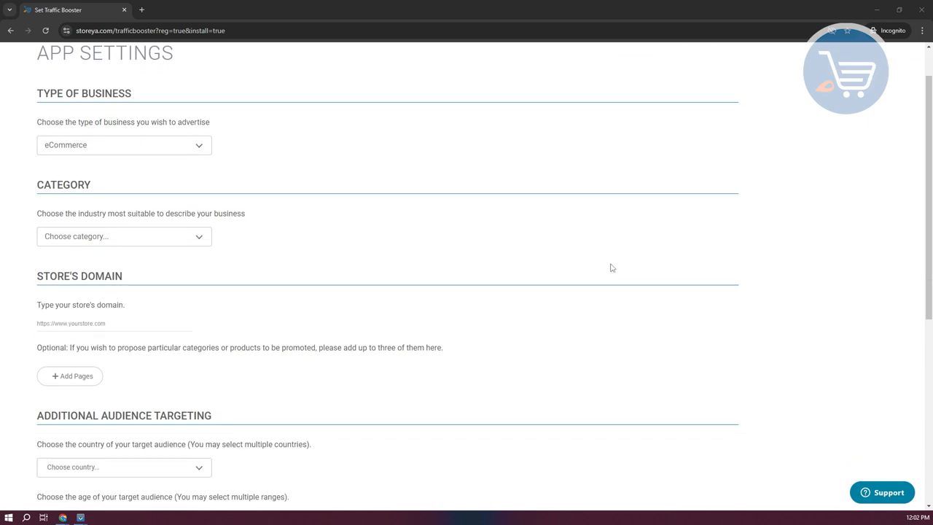
mouse_move(639, 298)
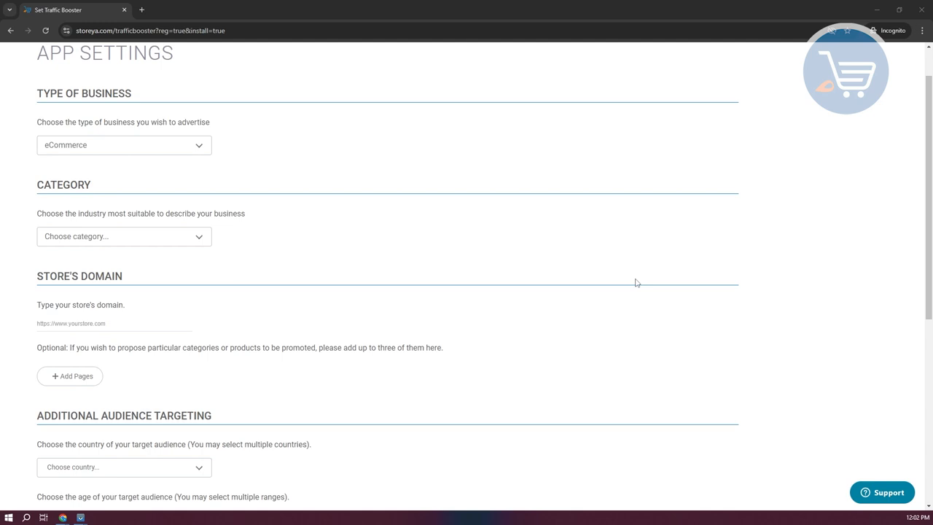
mouse_move(735, 350)
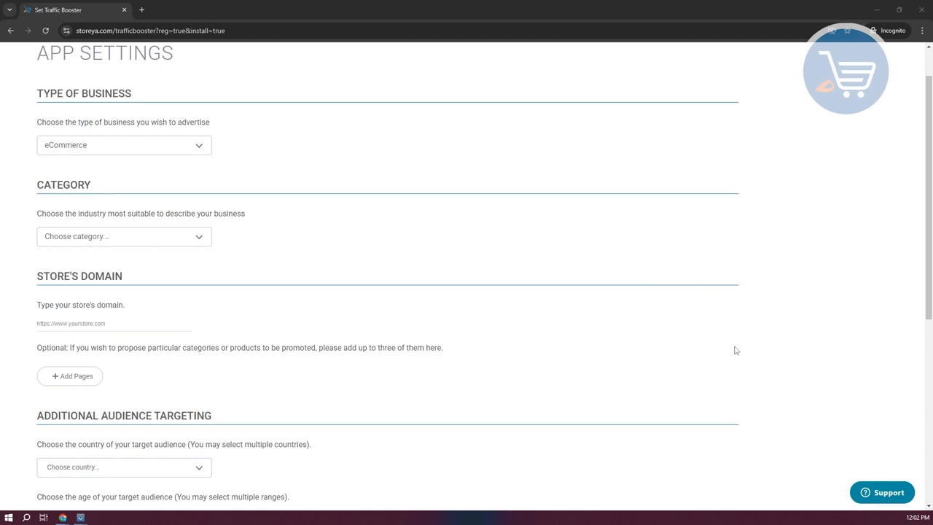
scroll("down", 3)
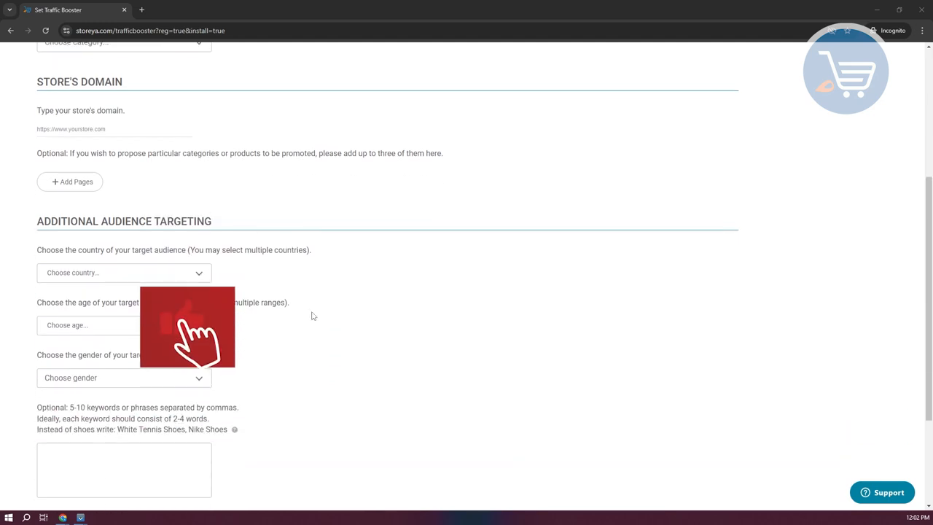
scroll("down", 3)
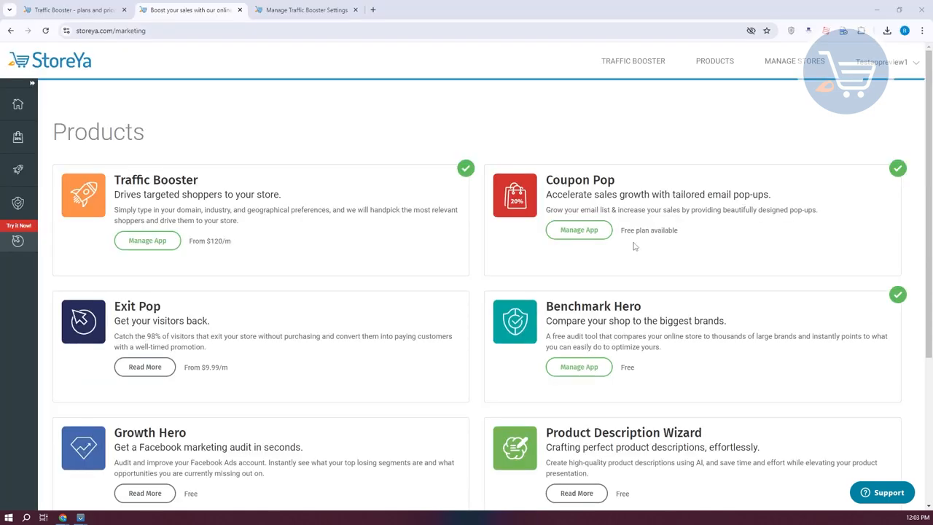
mouse_move(266, 299)
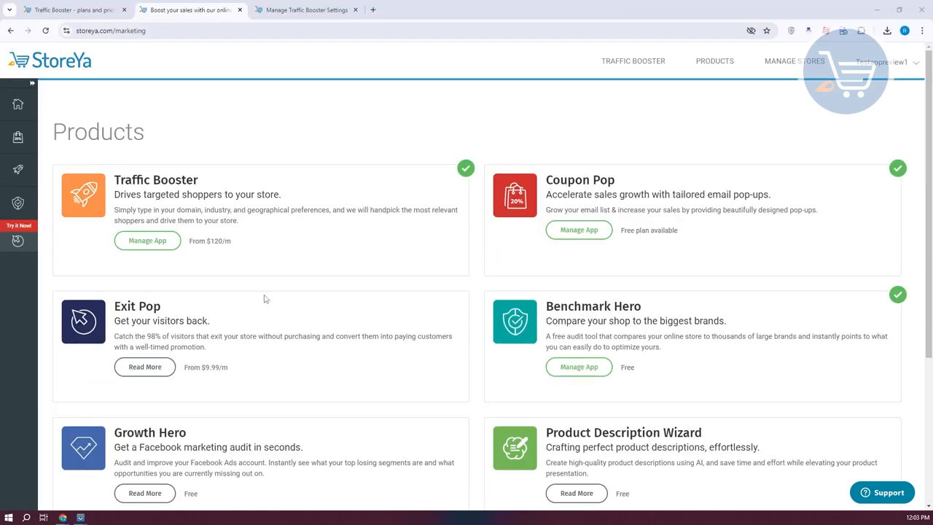
mouse_move(184, 245)
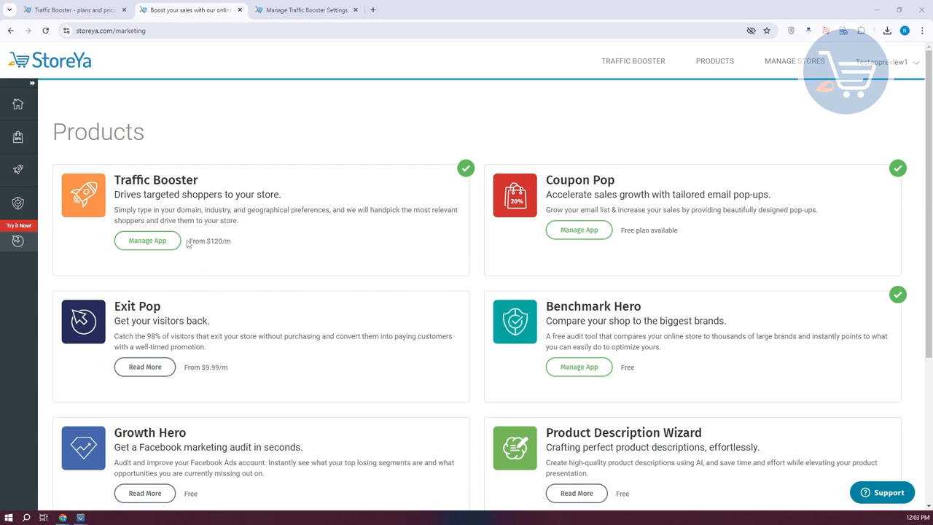
- Use Manage App under Traffic Booster on the Products page to launch its dashboard
left_click(147, 241)
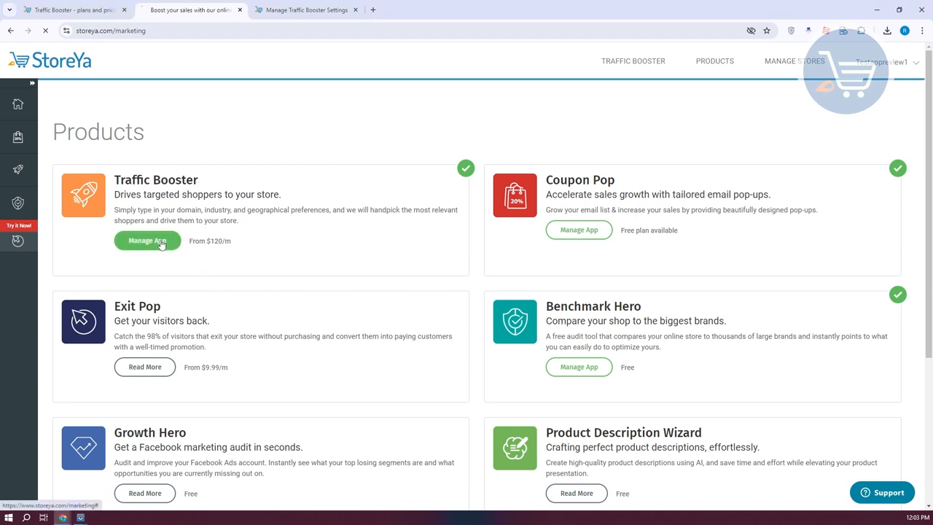
left_click(148, 241)
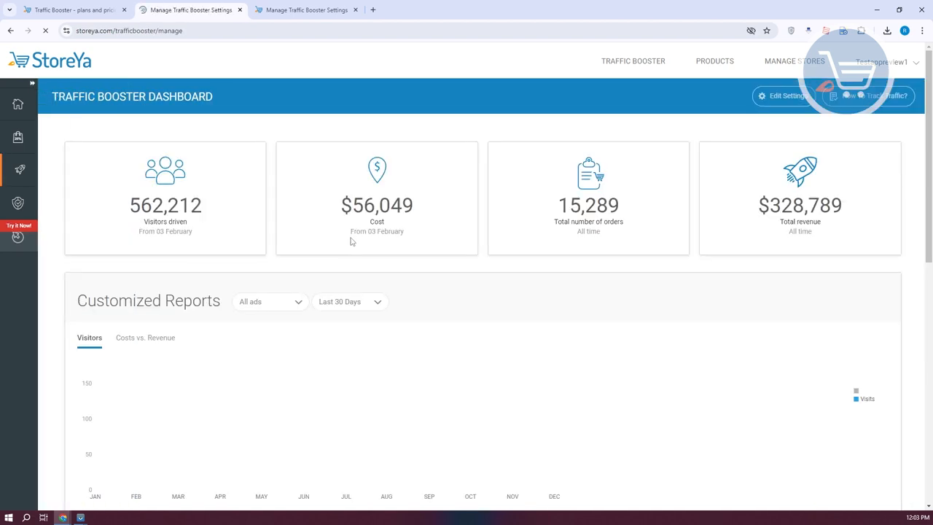
mouse_move(306, 9)
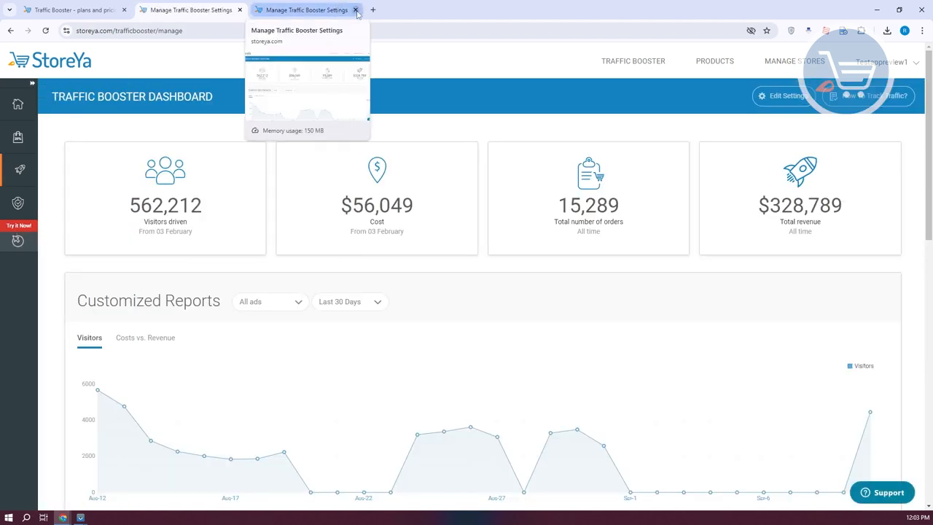
- Close the second 'Manage Traffic Booster Settings' browser tab
left_click(355, 10)
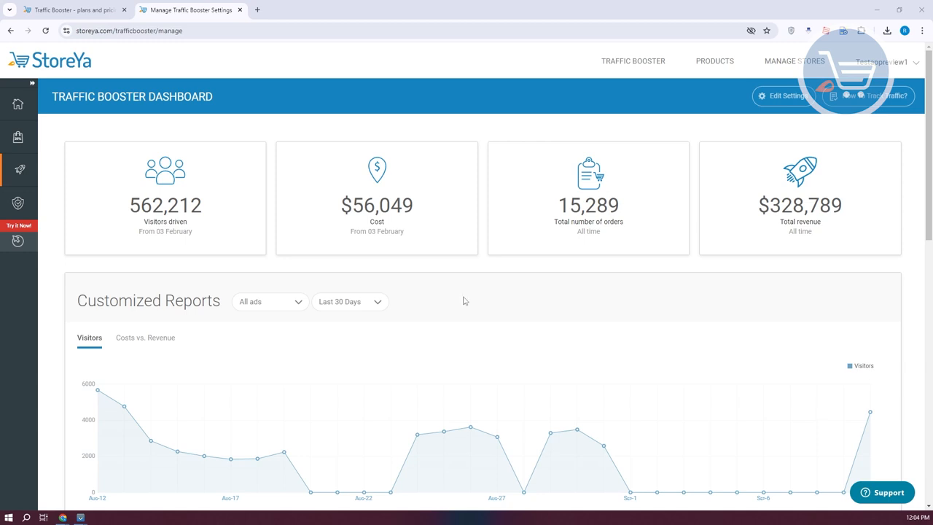
mouse_move(353, 305)
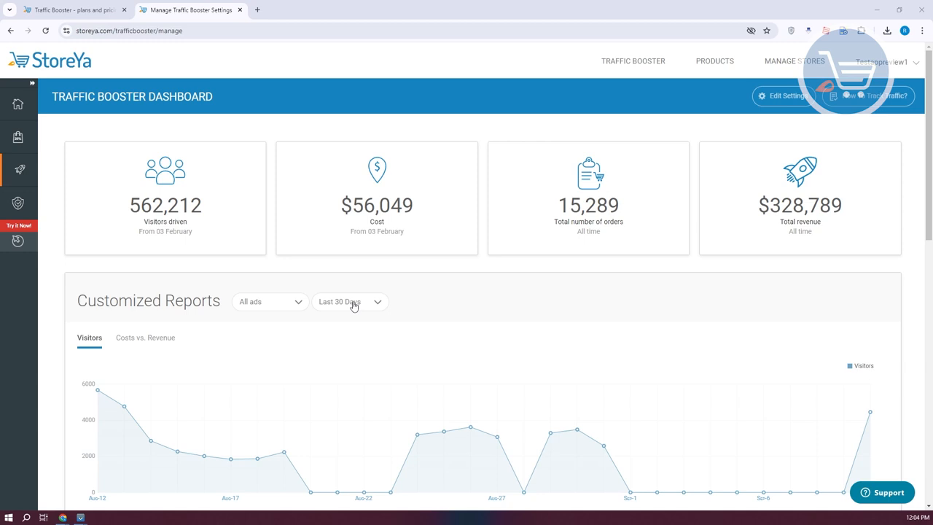
scroll("down", 3)
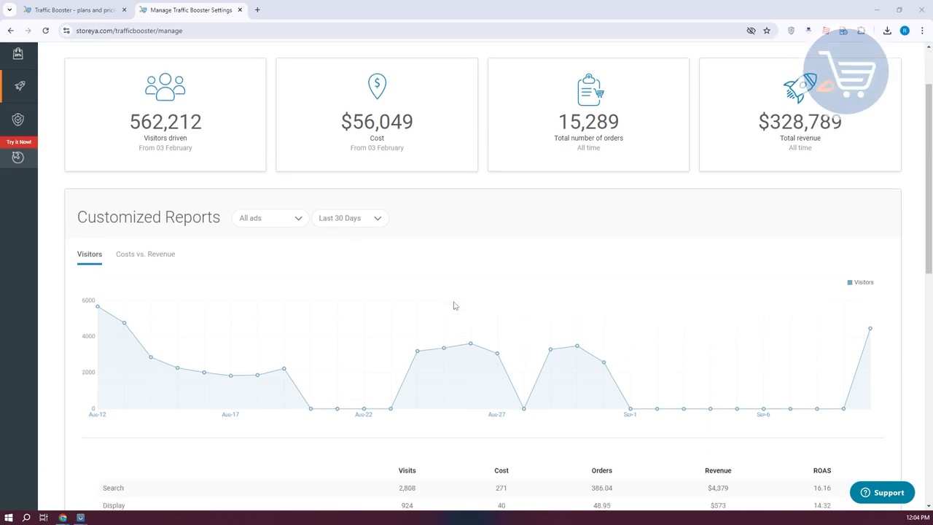
left_click(269, 218)
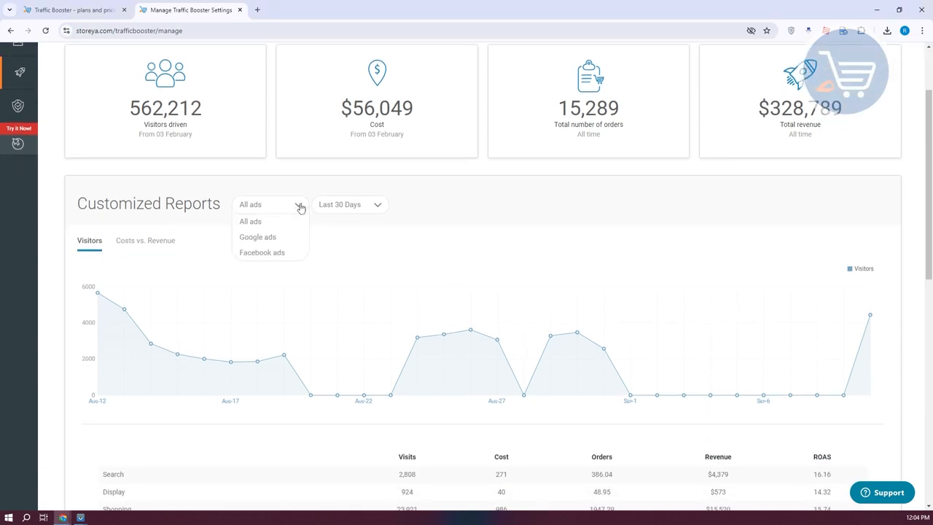
mouse_move(426, 218)
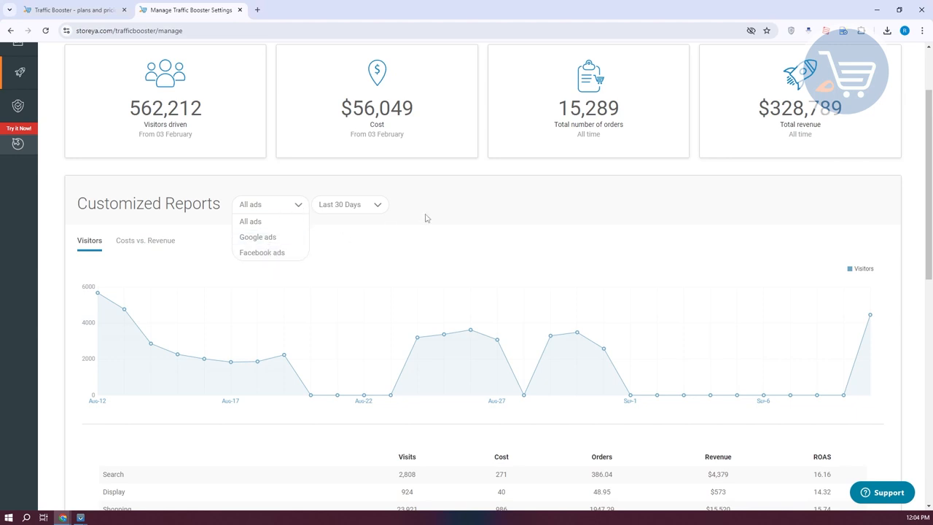
left_click(145, 241)
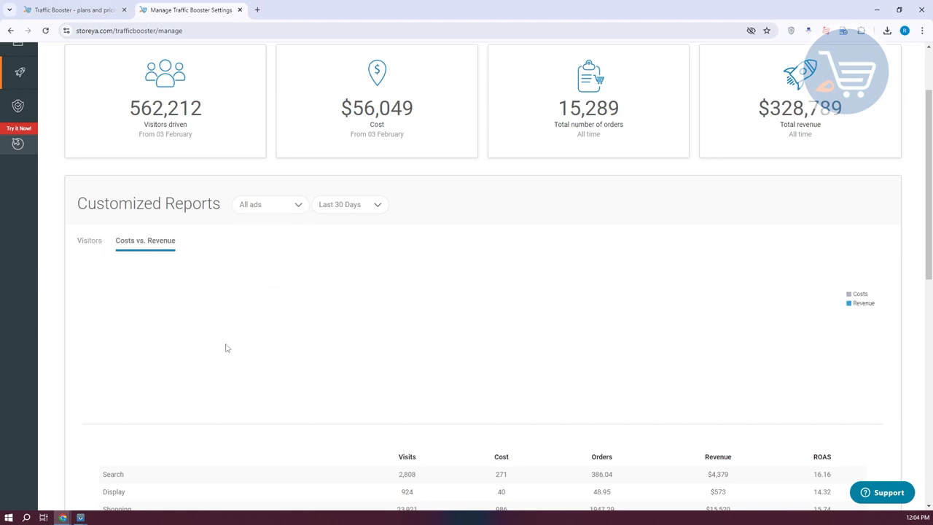
left_click(89, 240)
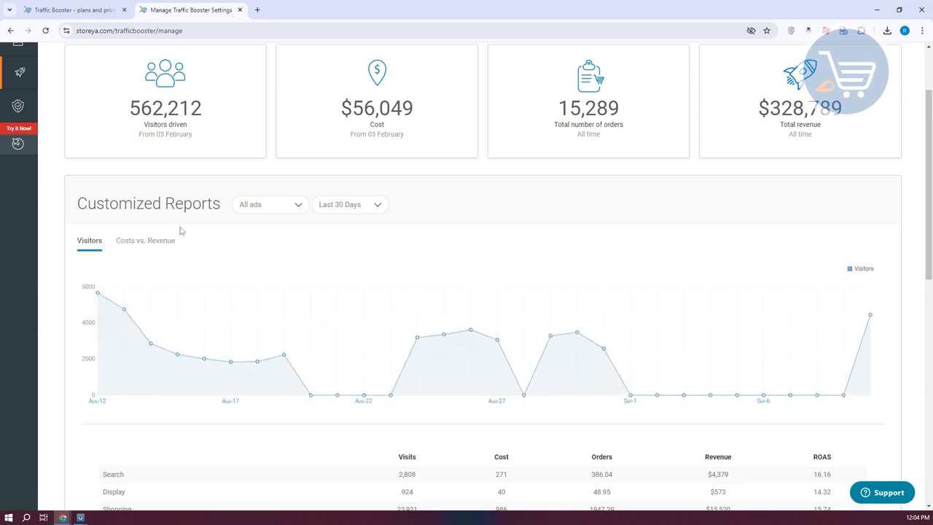
scroll("down", 3)
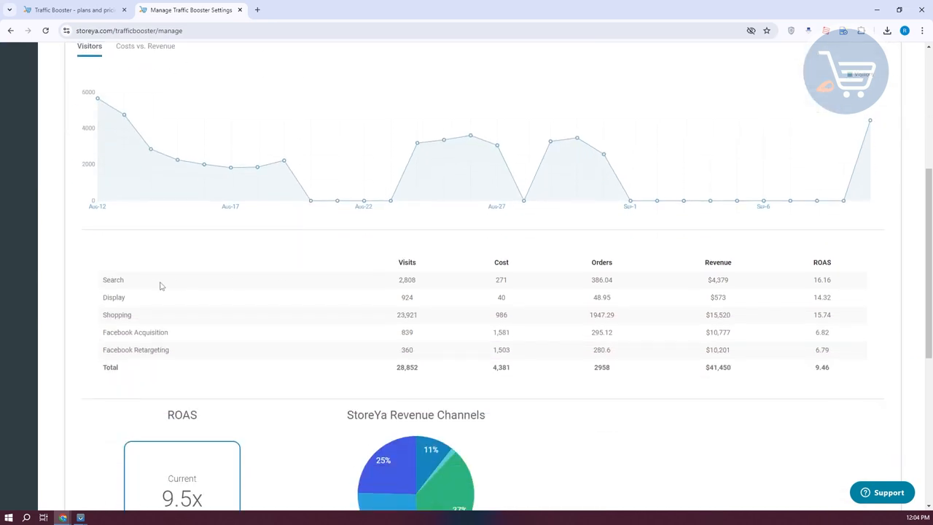
mouse_move(310, 361)
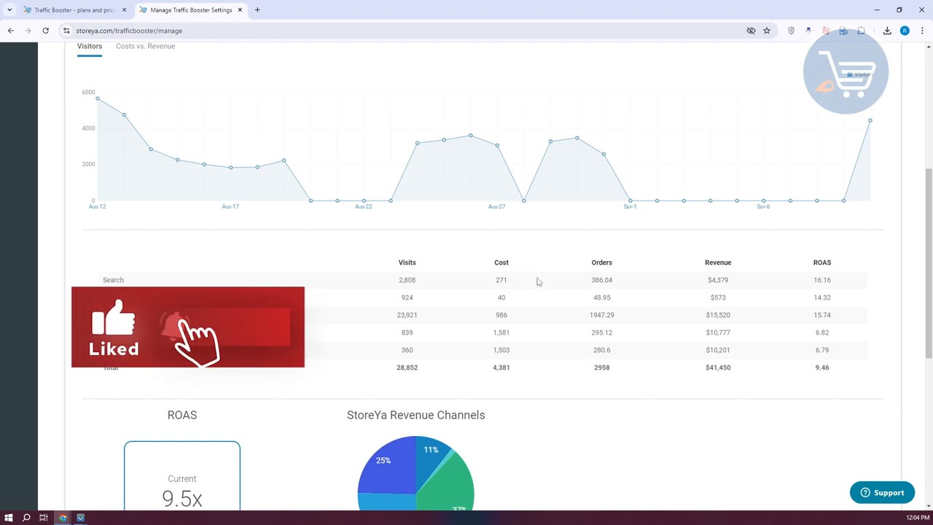
scroll("down", 3)
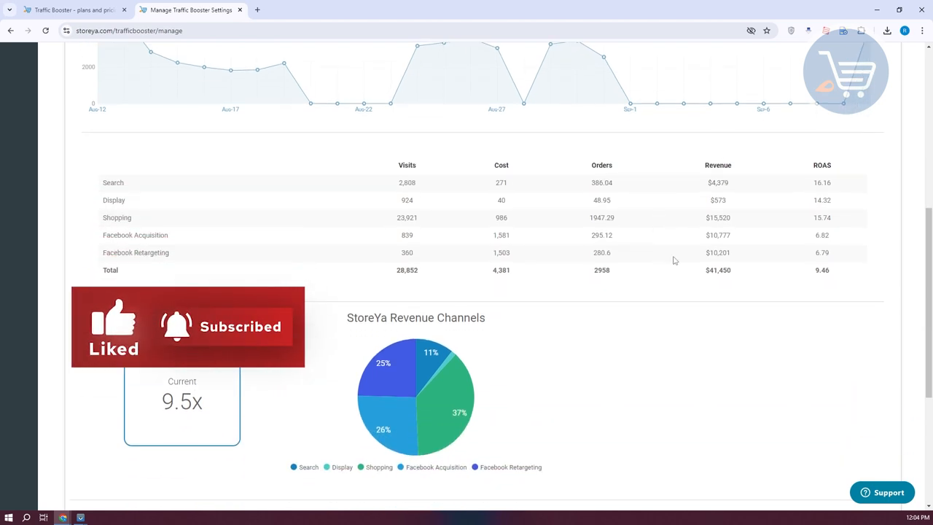
mouse_move(547, 284)
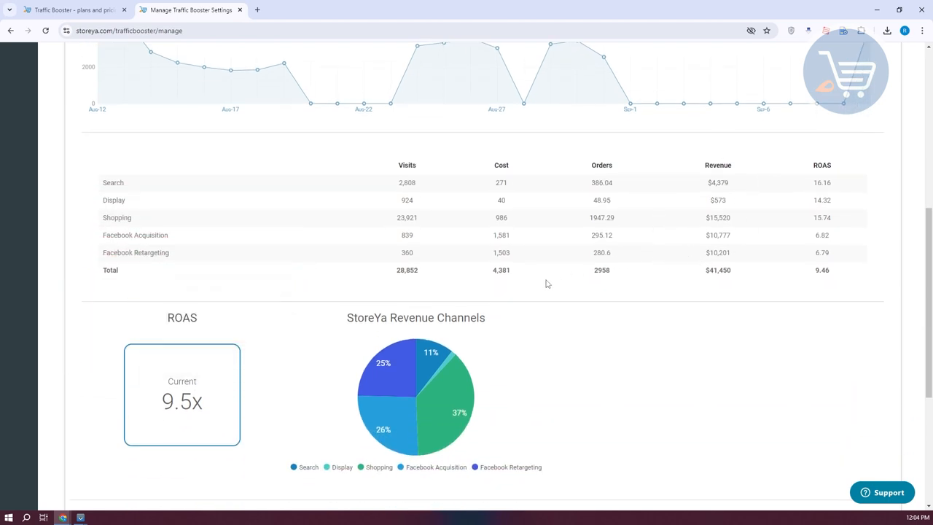
scroll("down", 3)
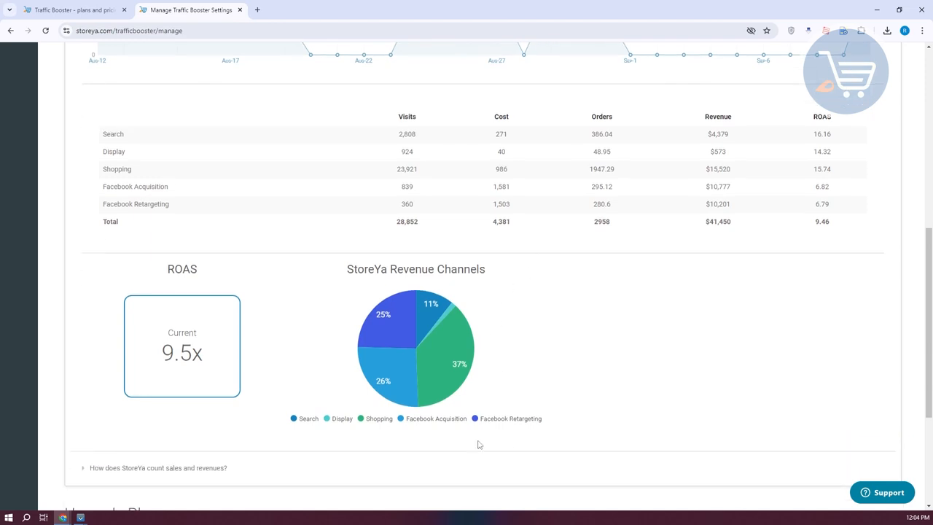
mouse_move(269, 338)
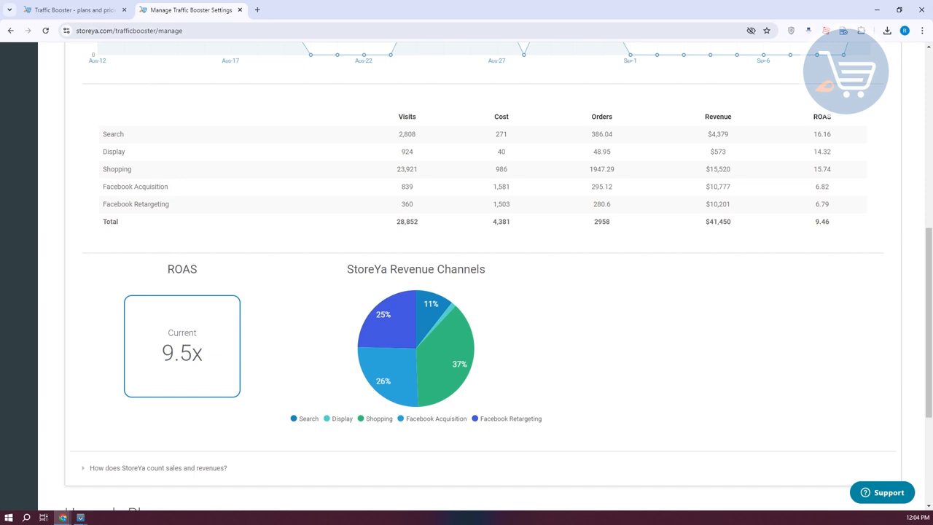
mouse_move(591, 348)
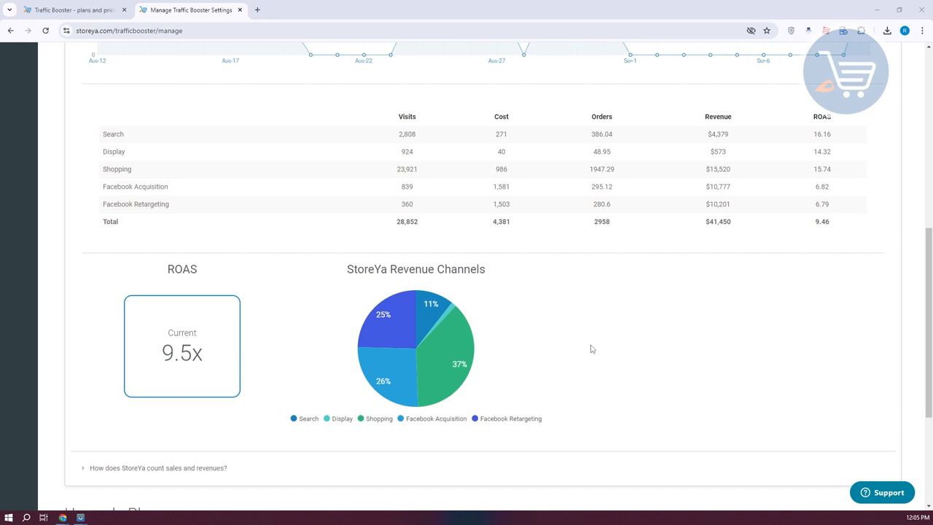
scroll("up", 3)
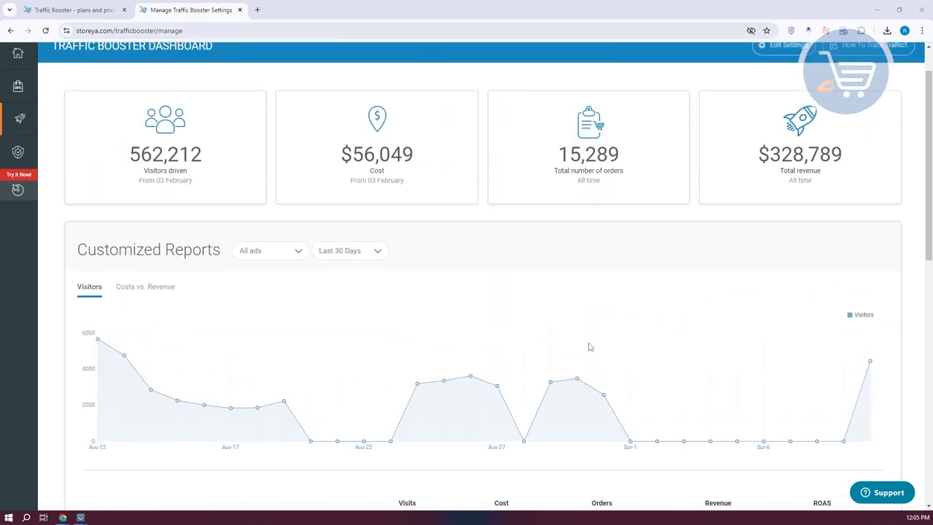
scroll("up", 3)
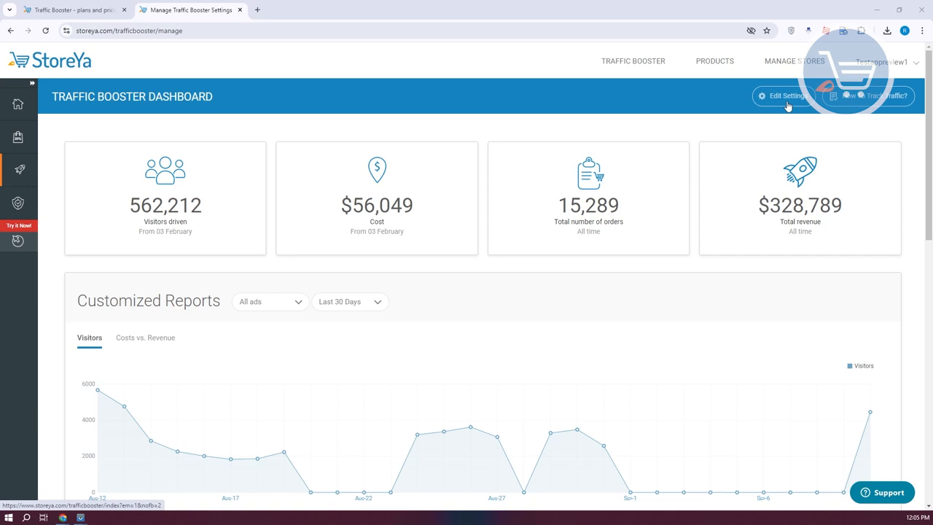
mouse_move(560, 253)
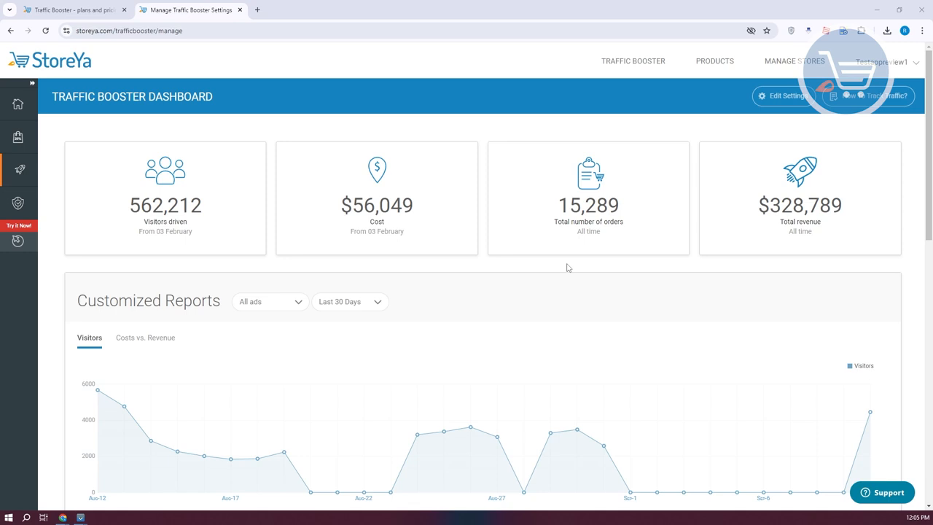
scroll("down", 3)
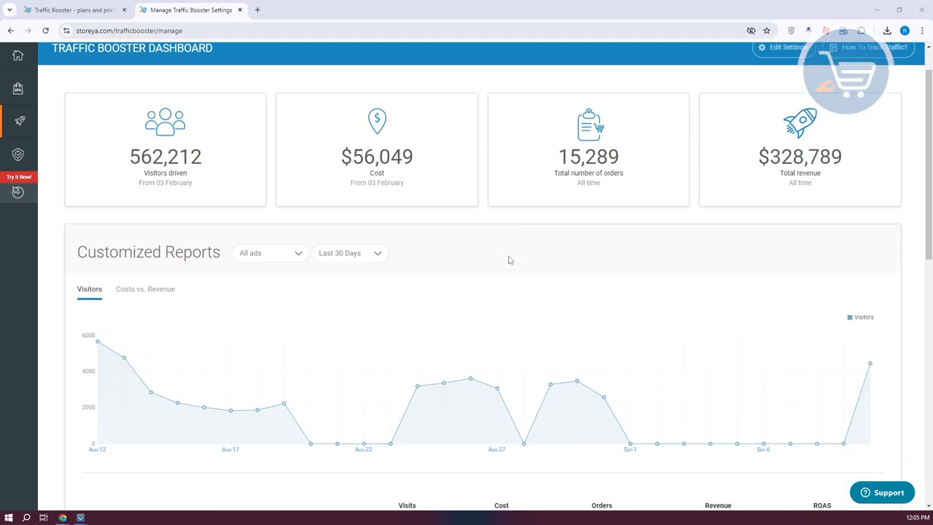